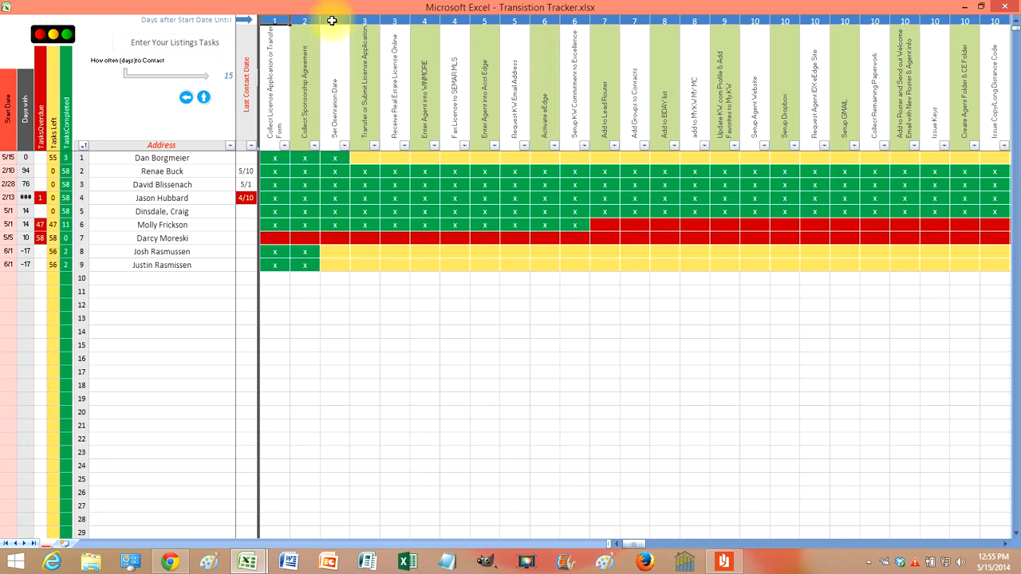
mouse_move(383, 23)
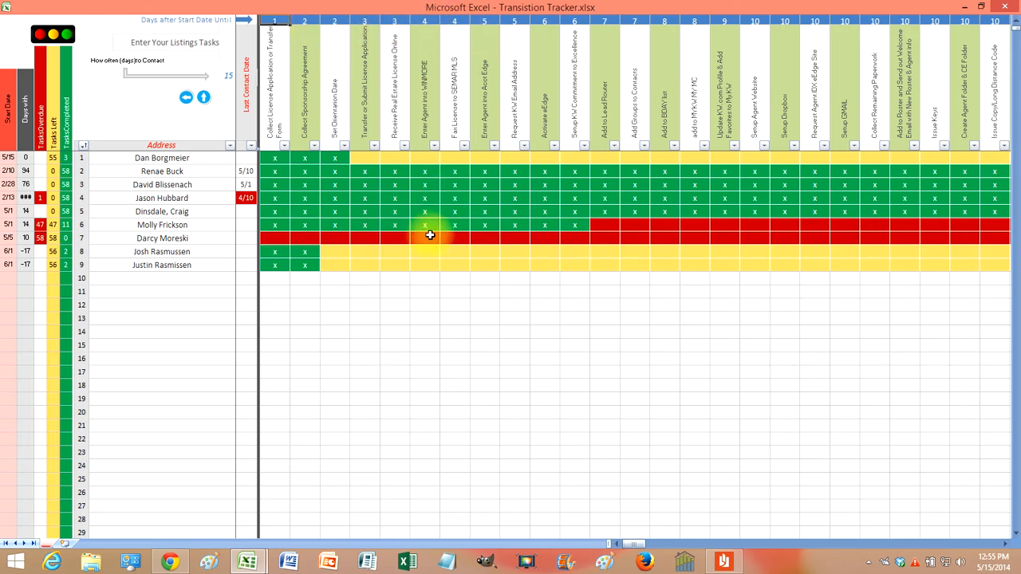
mouse_move(500, 242)
type("7/1")
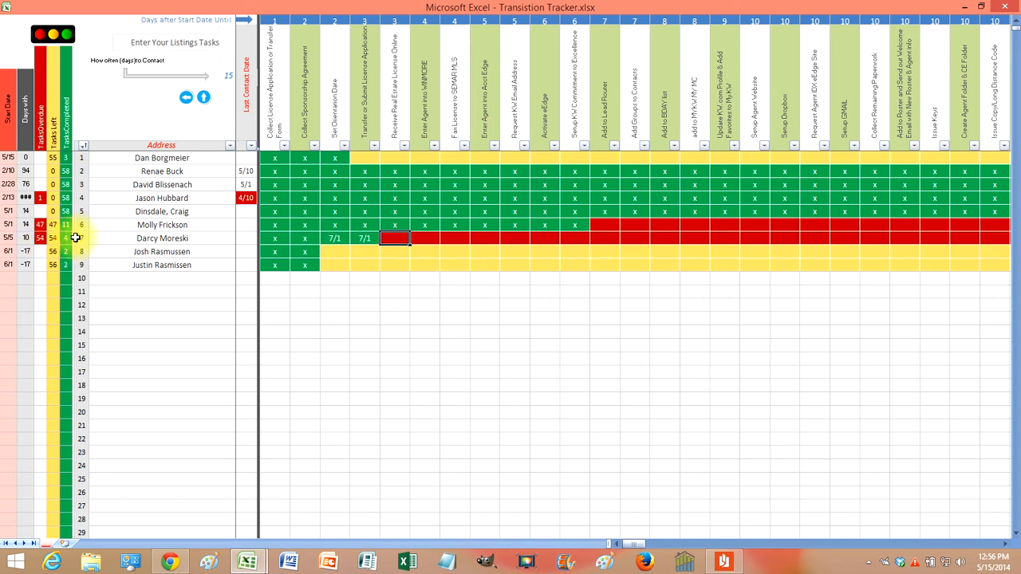
scroll("down", 3)
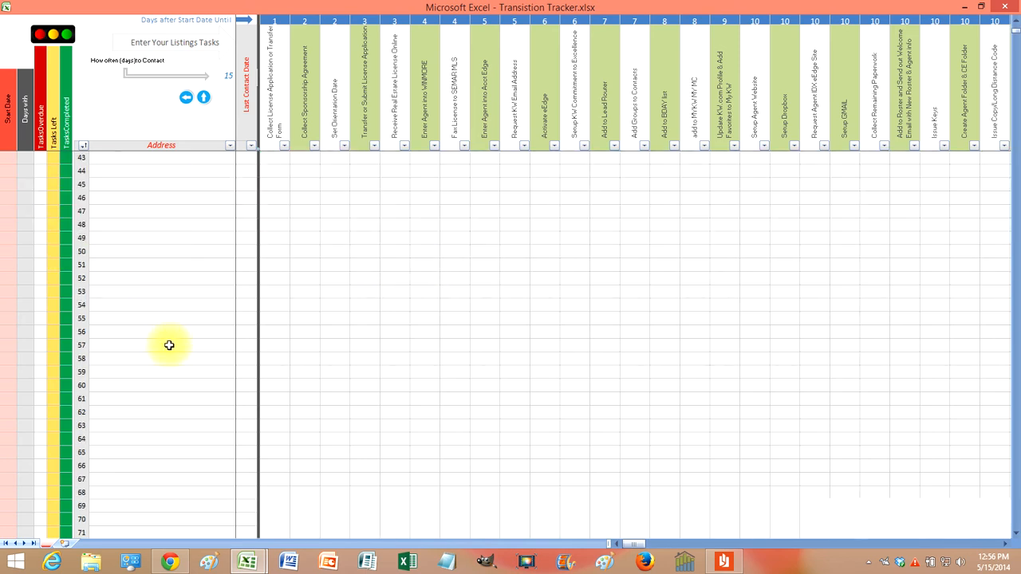
scroll("up", 3)
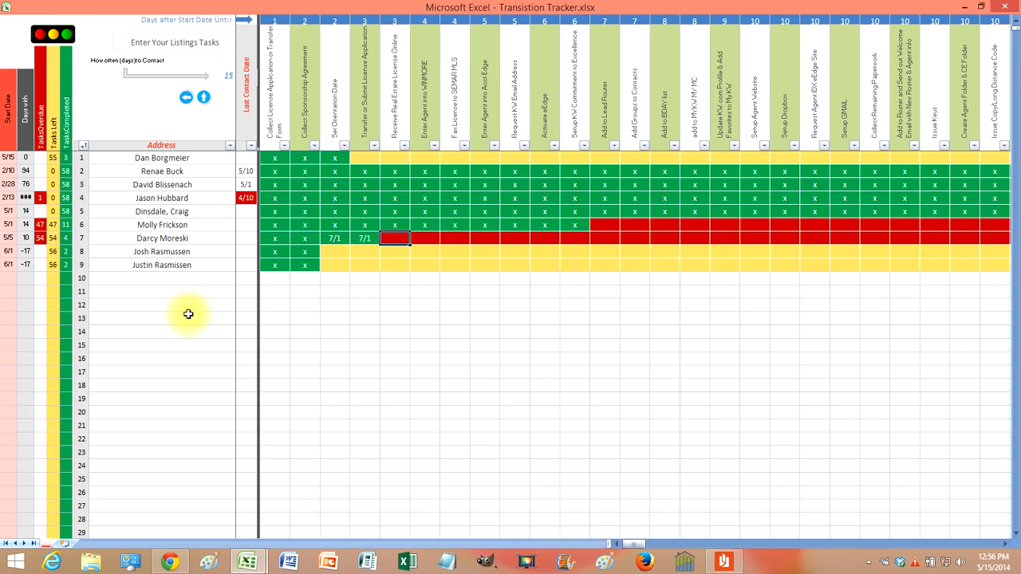
mouse_move(348, 300)
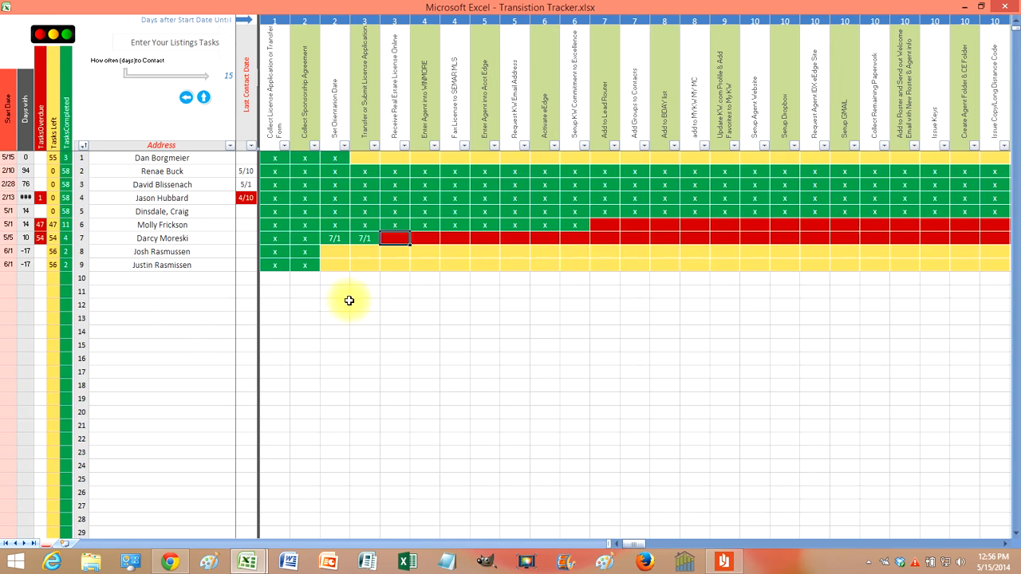